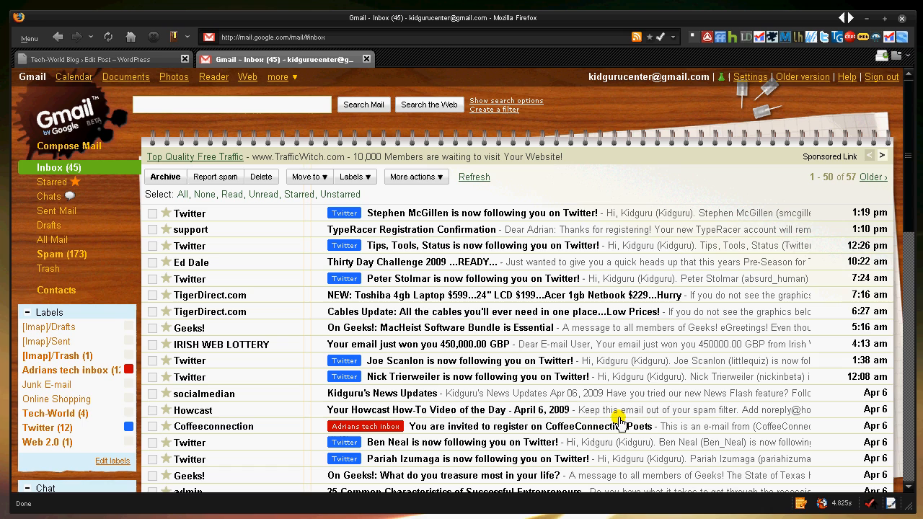
mouse_move(306, 128)
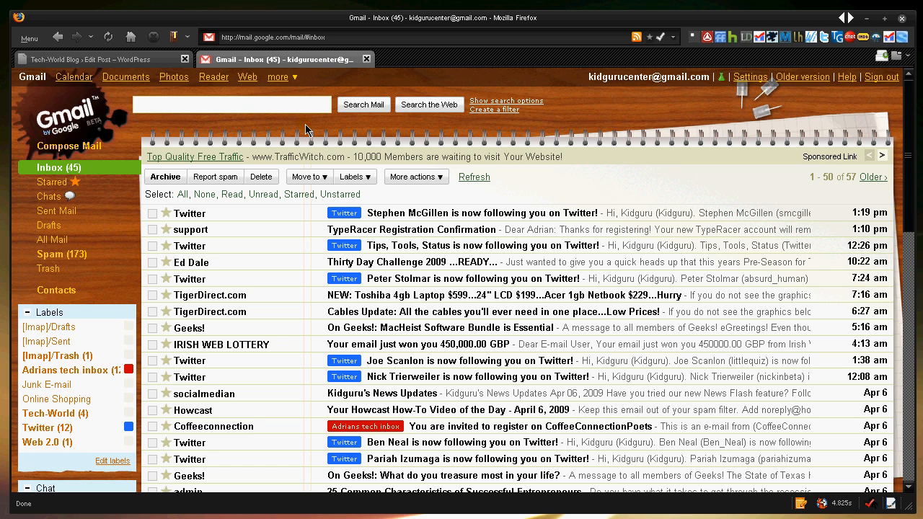
mouse_move(298, 130)
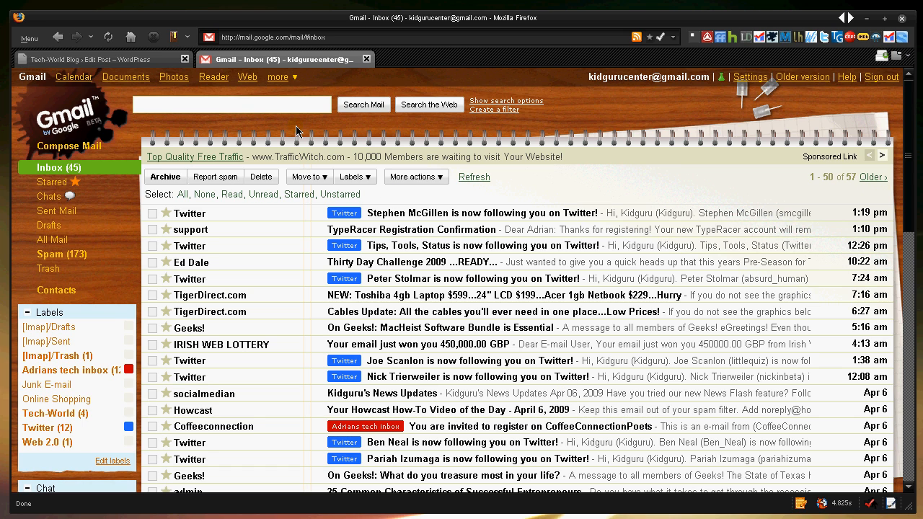
mouse_move(272, 140)
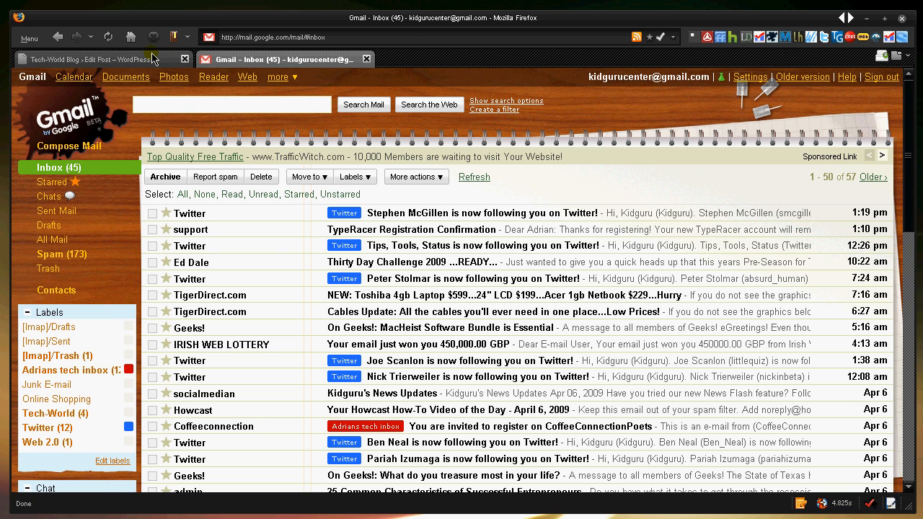
Step: Switch to the WordPress draft post about organizing the Gmail inbox
click(93, 58)
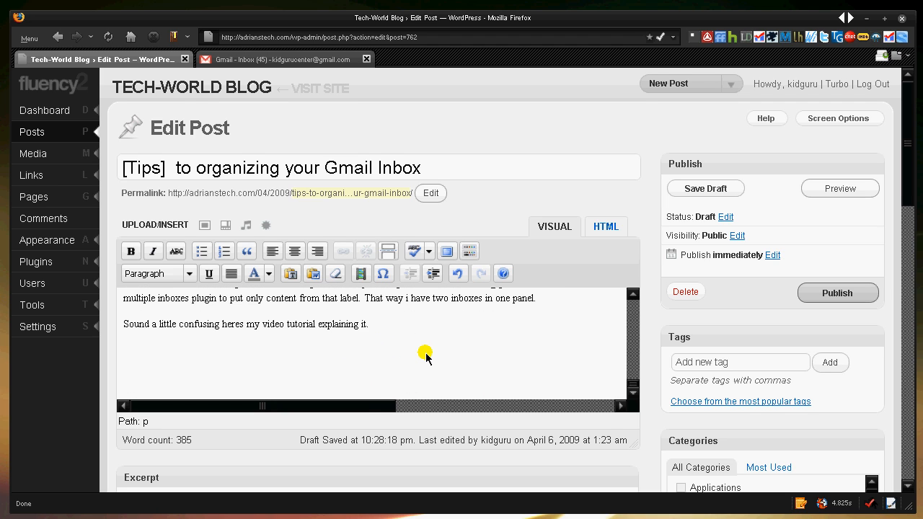
mouse_move(267, 64)
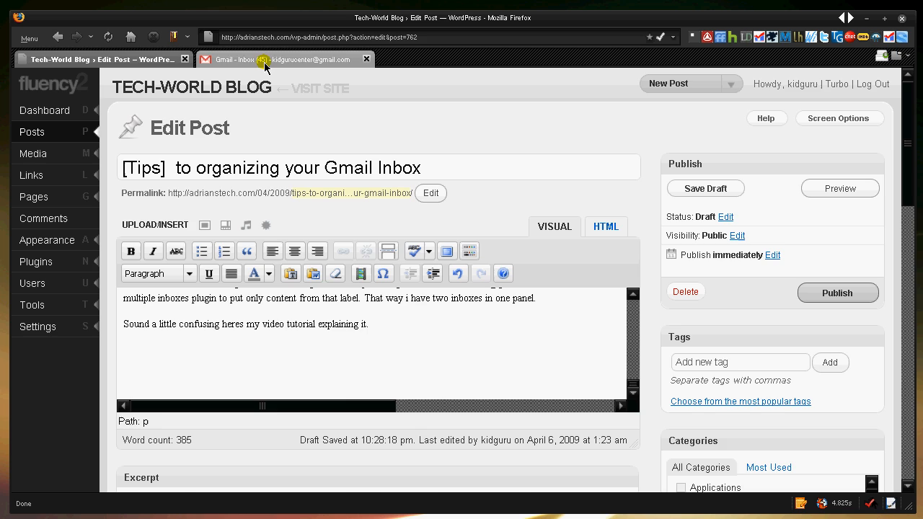
Step: Return to the Gmail inbox listing Twitter notifications and newsletters
click(274, 59)
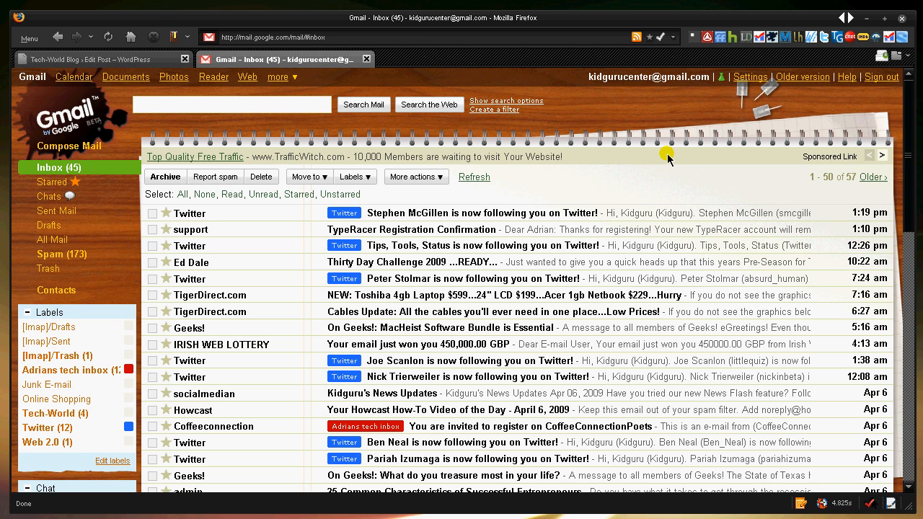
mouse_move(666, 153)
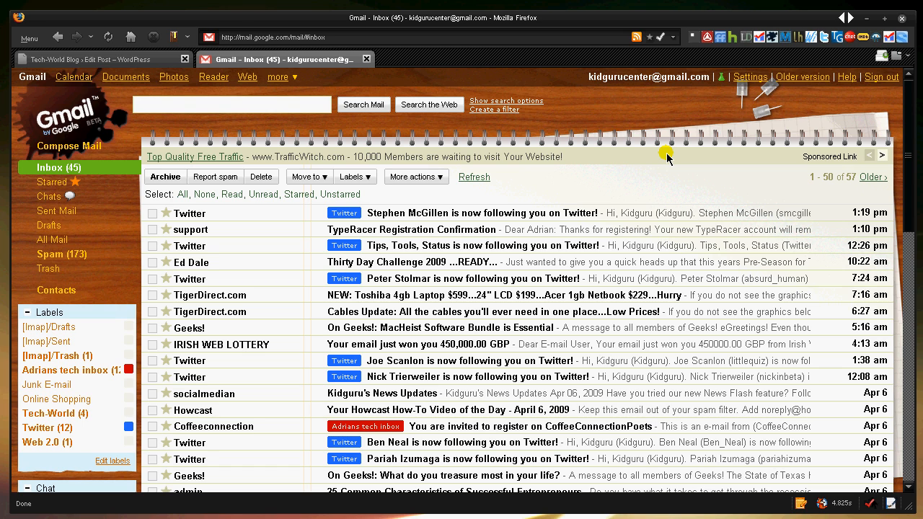
mouse_move(611, 159)
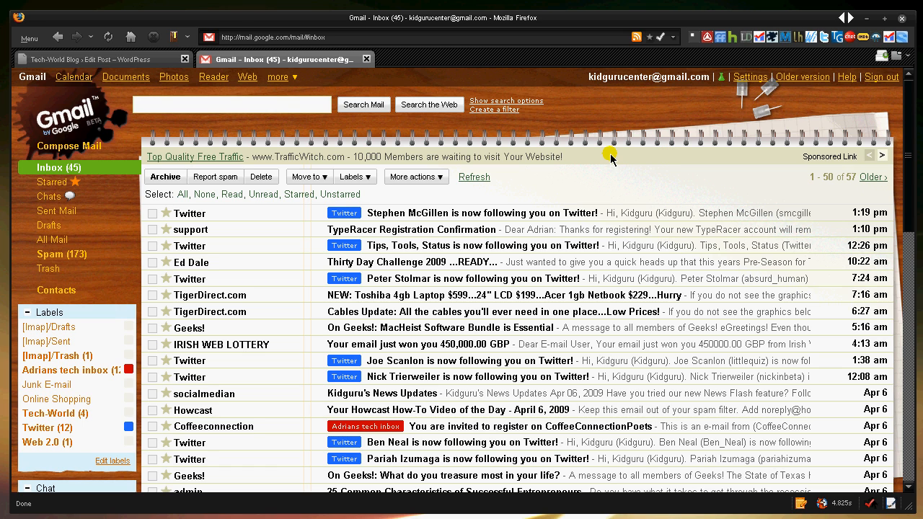
mouse_move(612, 153)
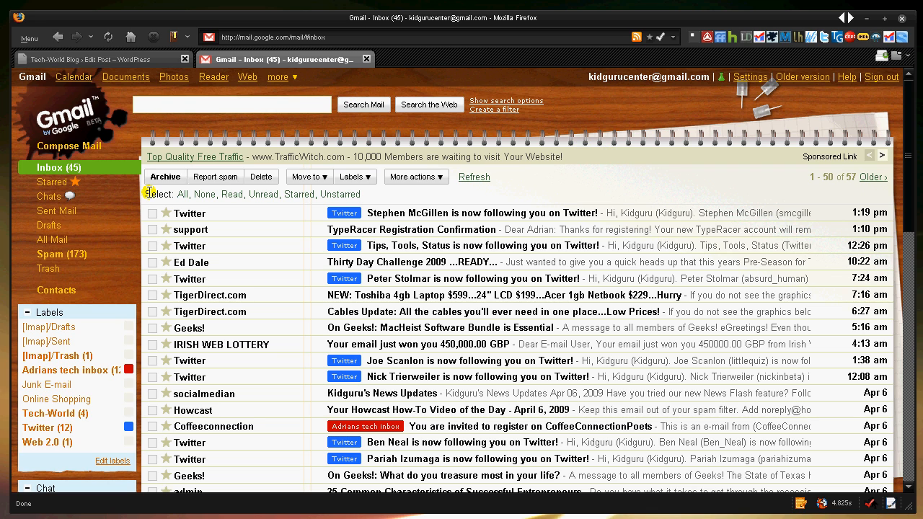
mouse_move(574, 188)
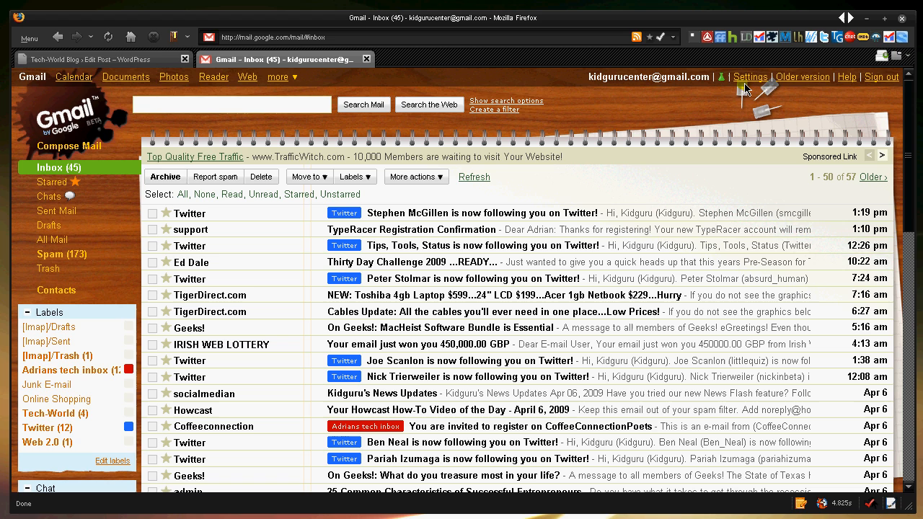
Step: Show Gmail's Forwarding and POP/IMAP settings and inspect the forwarding dropdown, leaving it disabled
click(749, 77)
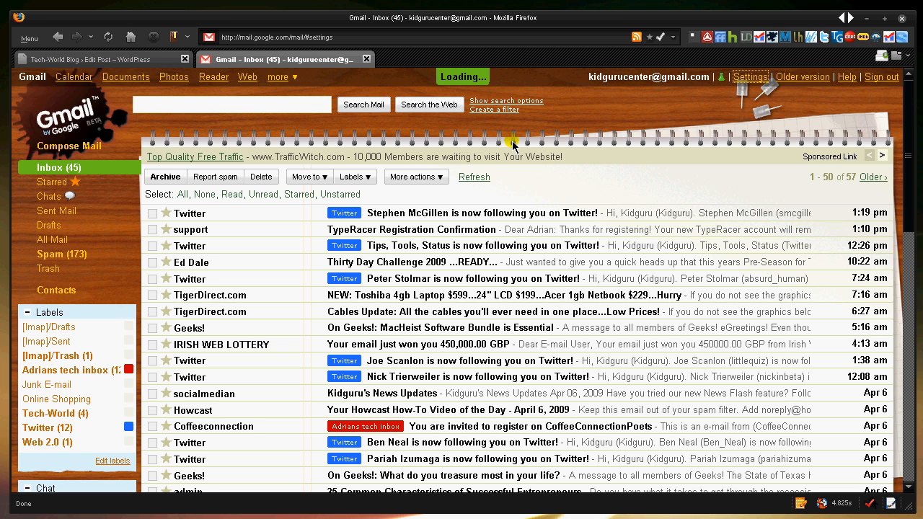
click(749, 77)
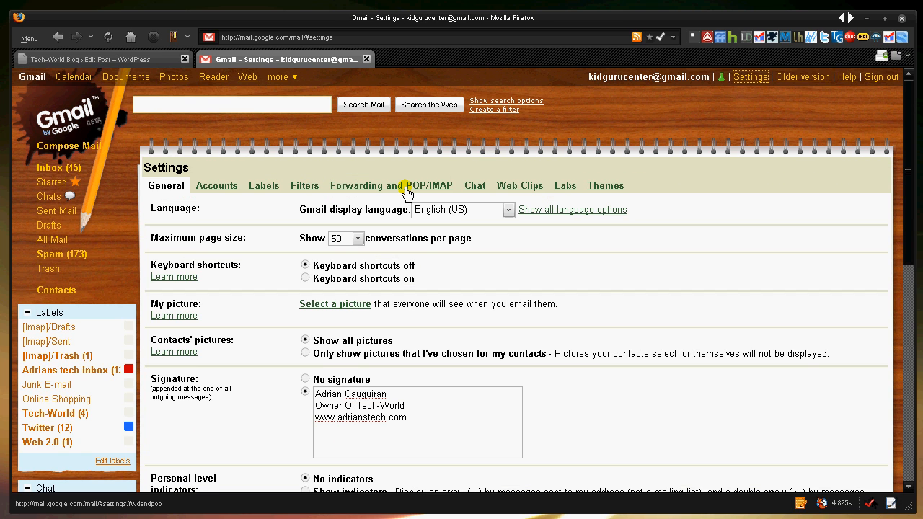
click(390, 184)
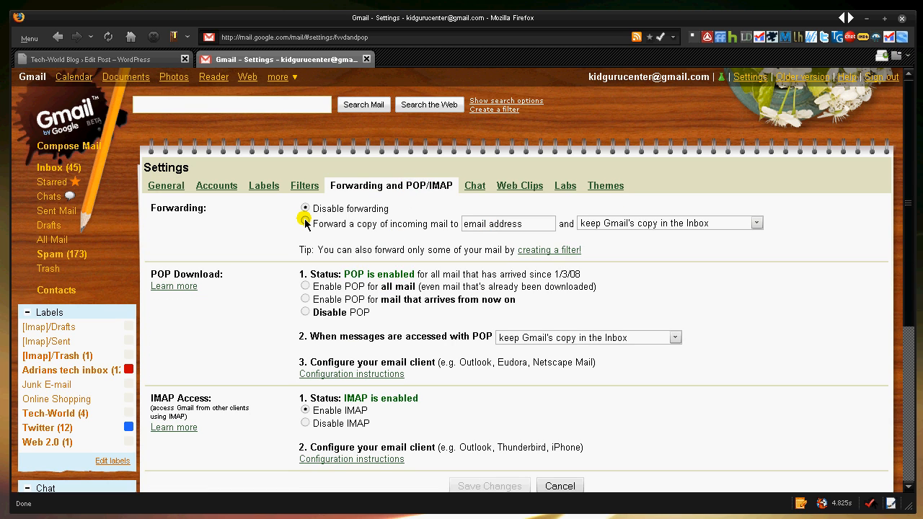
click(306, 207)
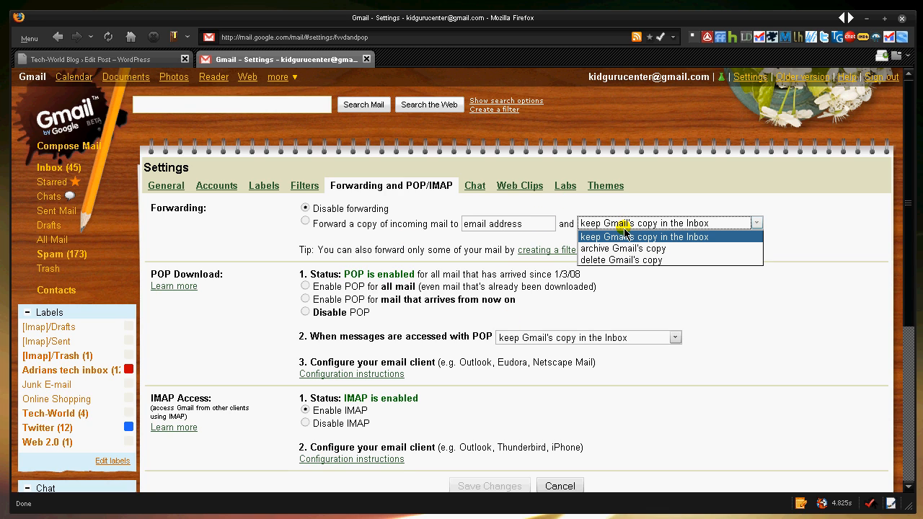
mouse_move(660, 260)
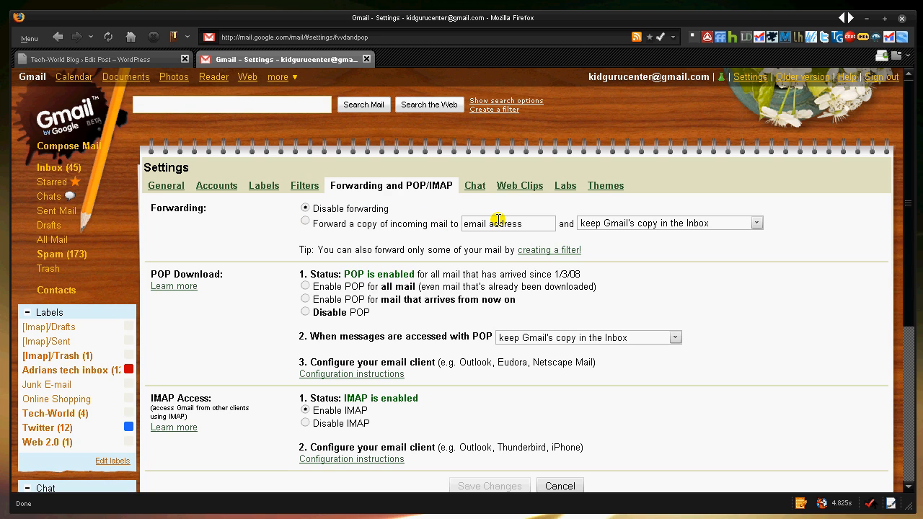
mouse_move(621, 213)
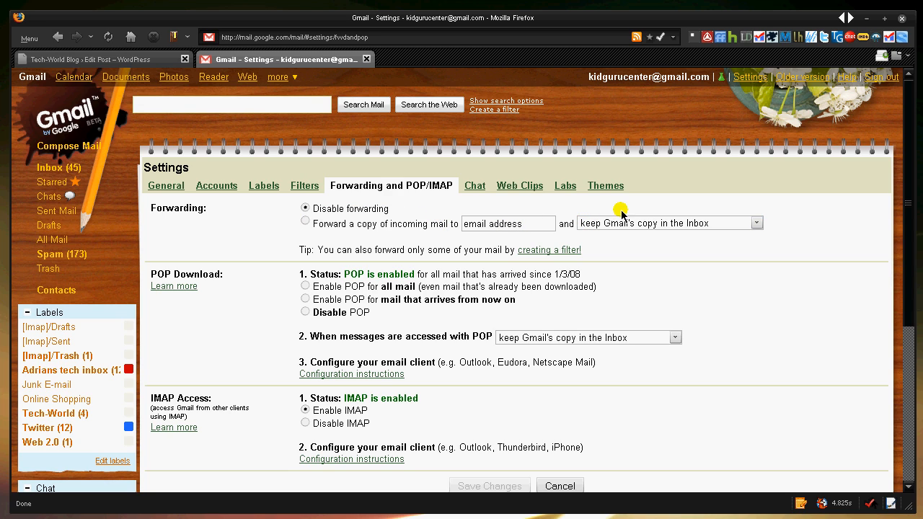
mouse_move(727, 209)
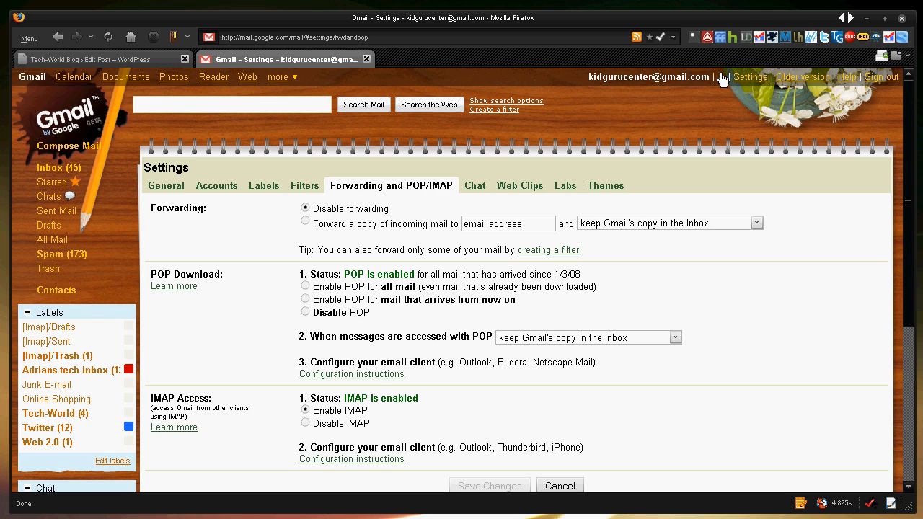
mouse_move(727, 73)
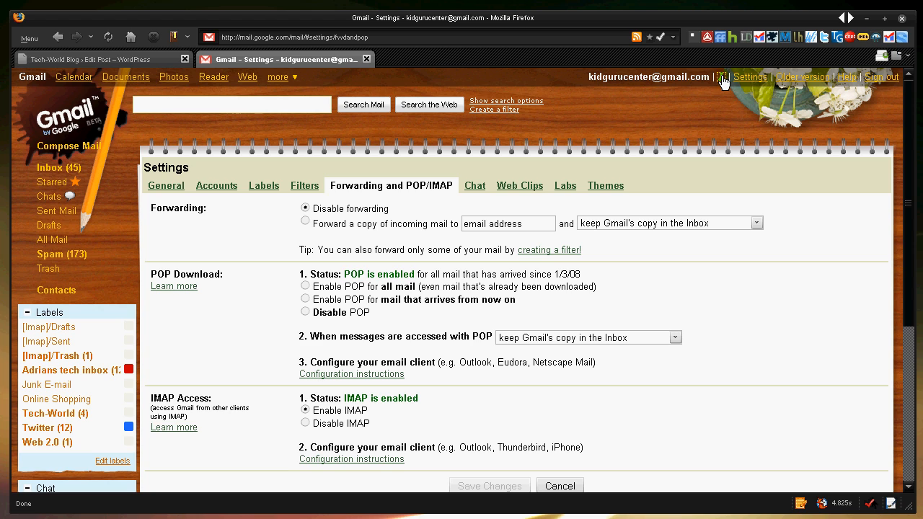
Step: Enable the Multiple Inboxes lab in Gmail Labs and save changes so Gmail reloads
click(565, 185)
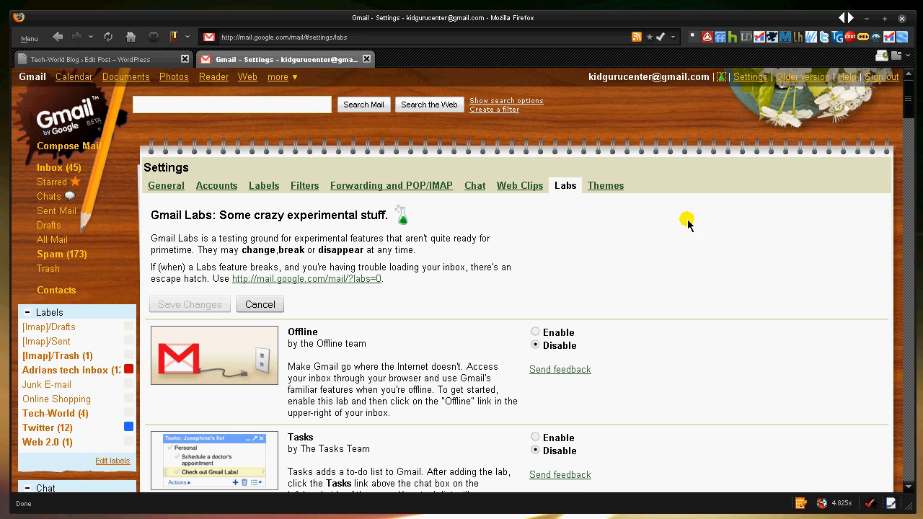
mouse_move(701, 251)
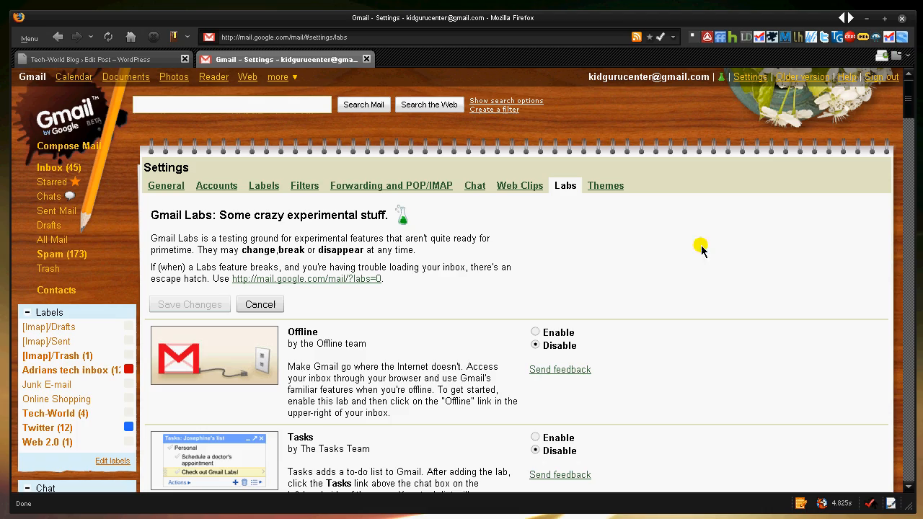
scroll(down, 3)
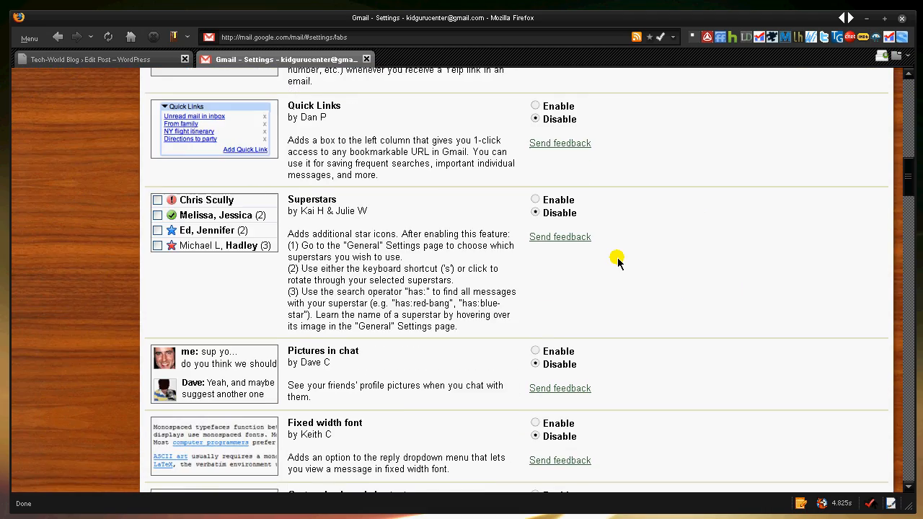
scroll(down, 3)
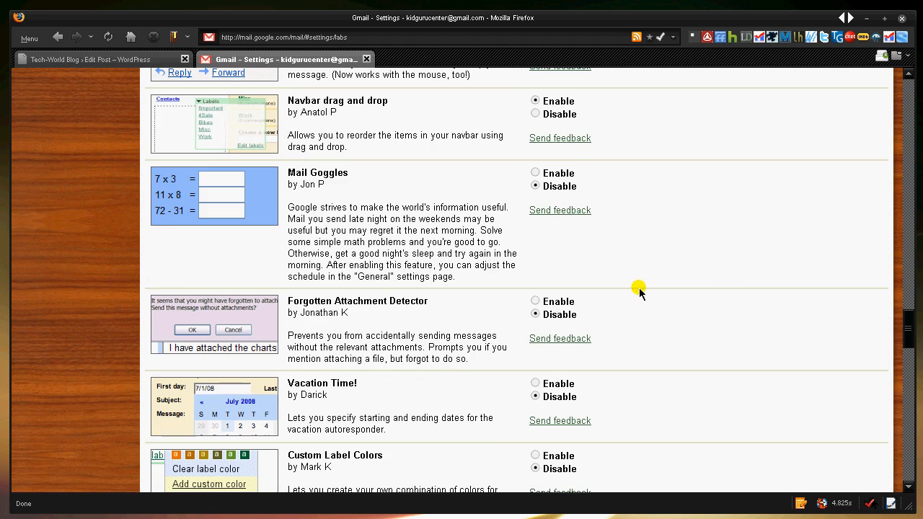
scroll(down, 3)
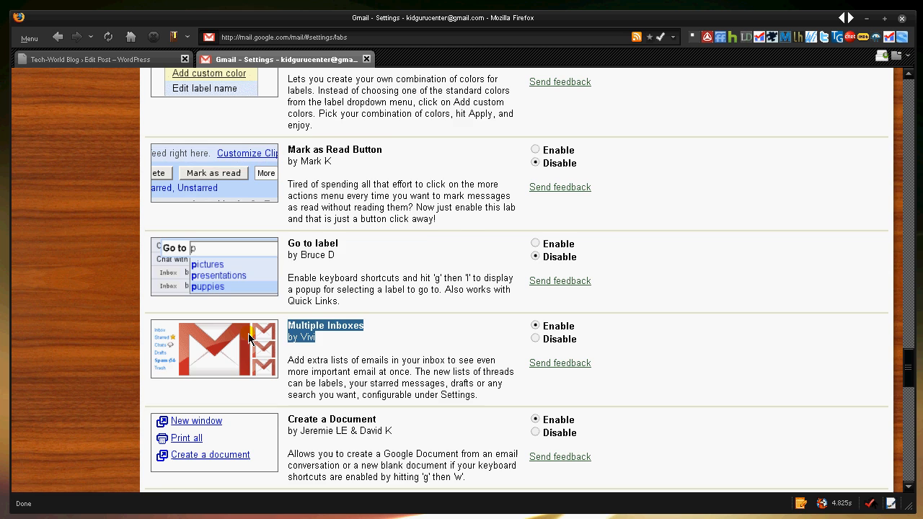
scroll(down, 3)
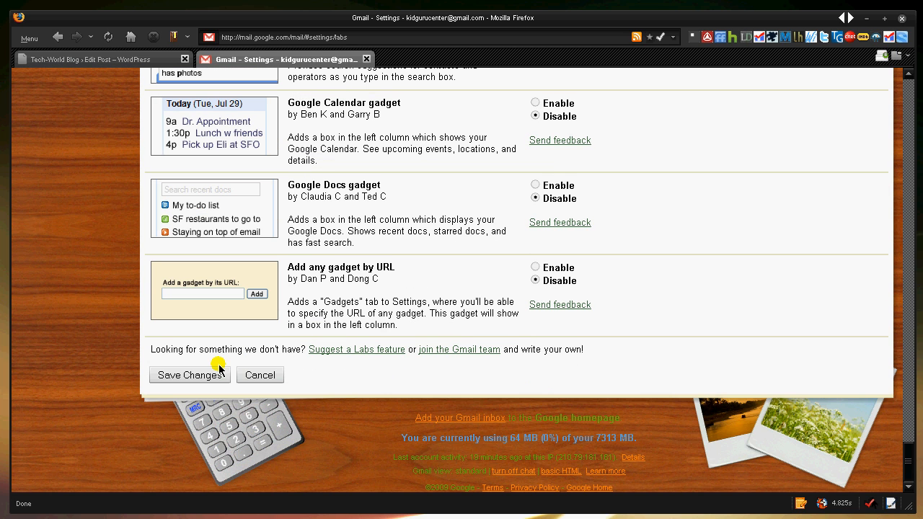
click(191, 375)
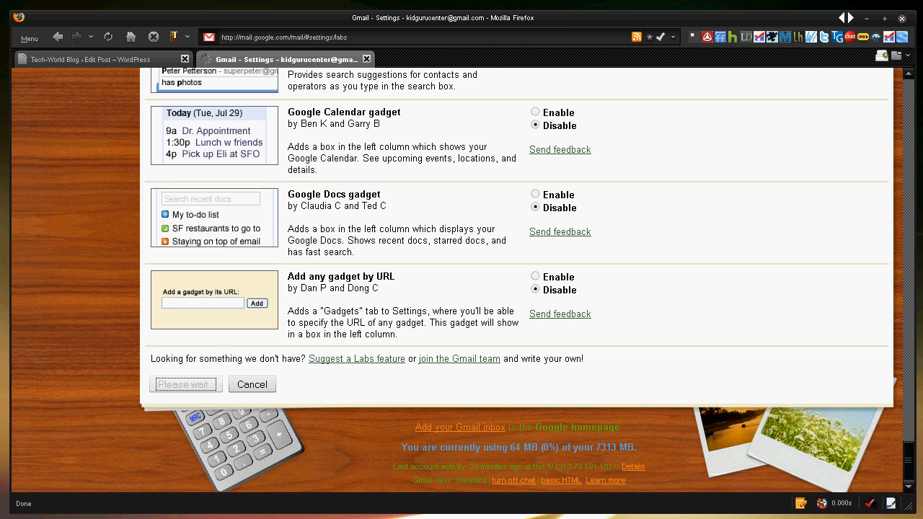
click(184, 383)
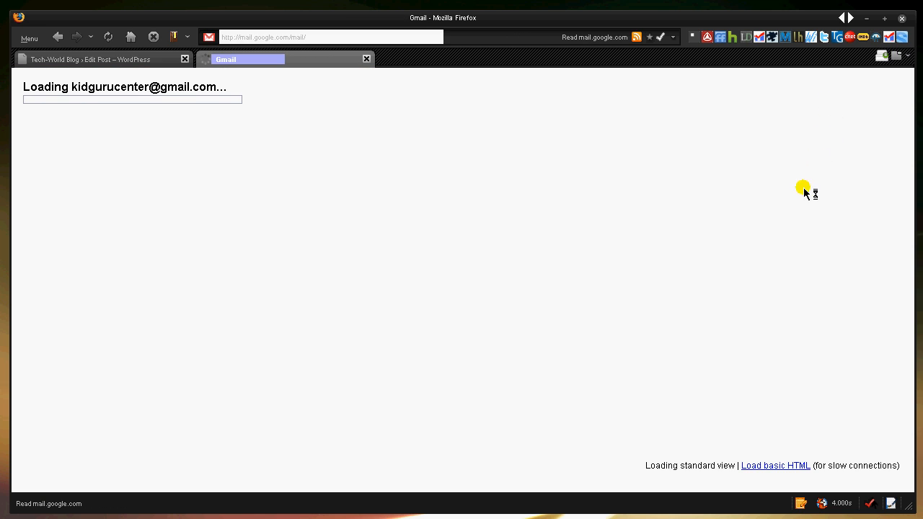
mouse_move(684, 214)
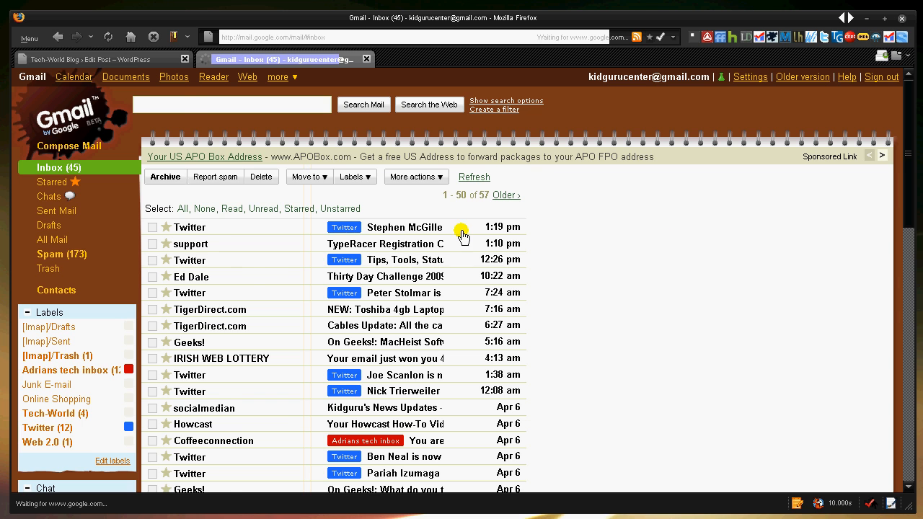
Step: Reopen Gmail Settings, which now offer a Multiple Inboxes section
scroll(down, 3)
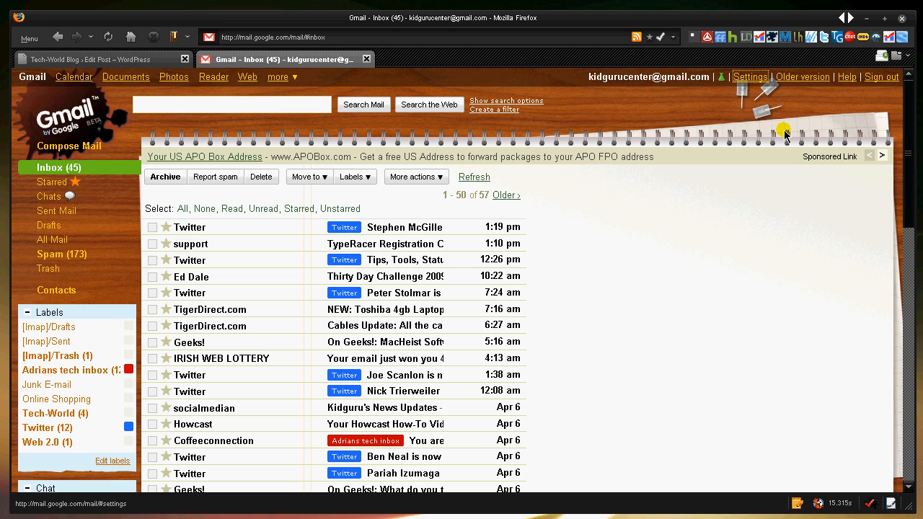
click(750, 76)
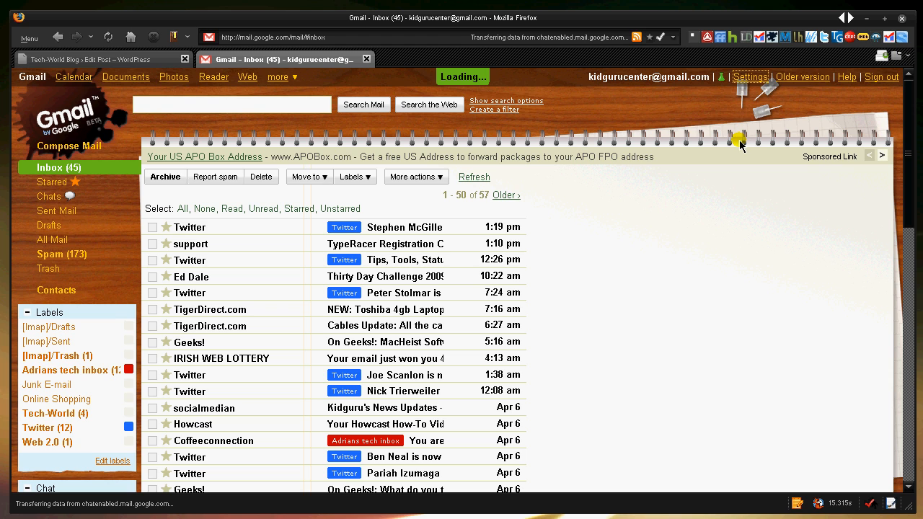
click(750, 77)
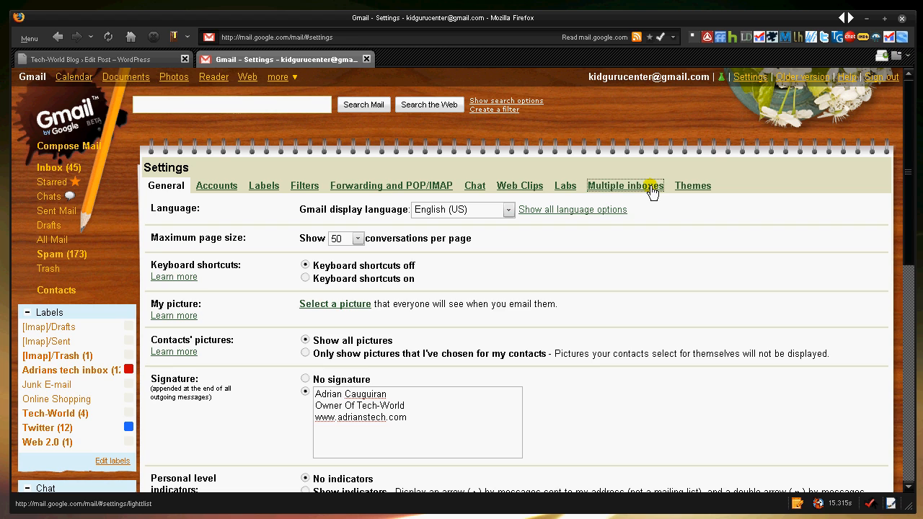
Step: Review the Multiple inboxes settings with five empty panes, then return to the inbox
click(626, 185)
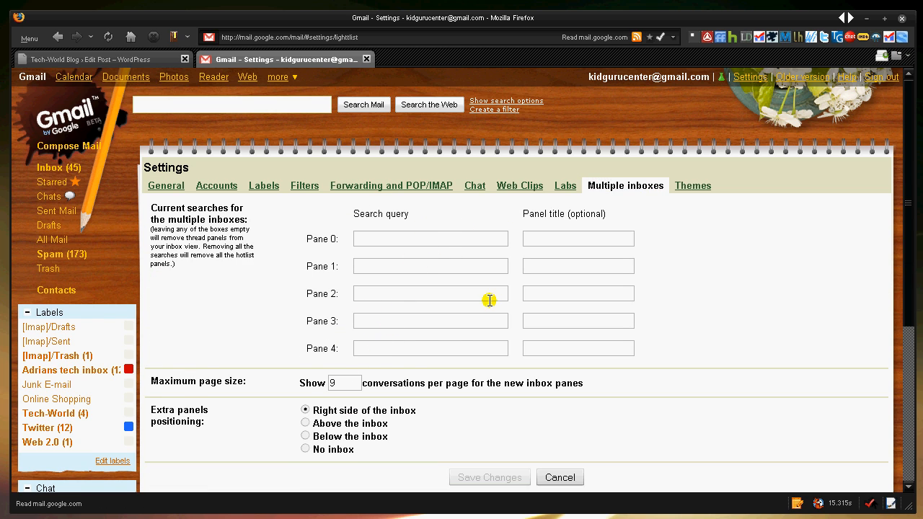
scroll(down, 3)
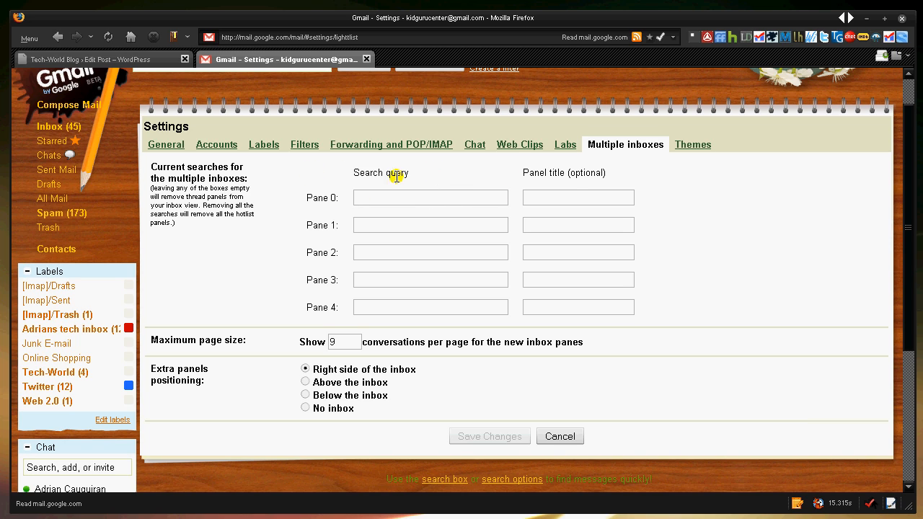
mouse_move(421, 184)
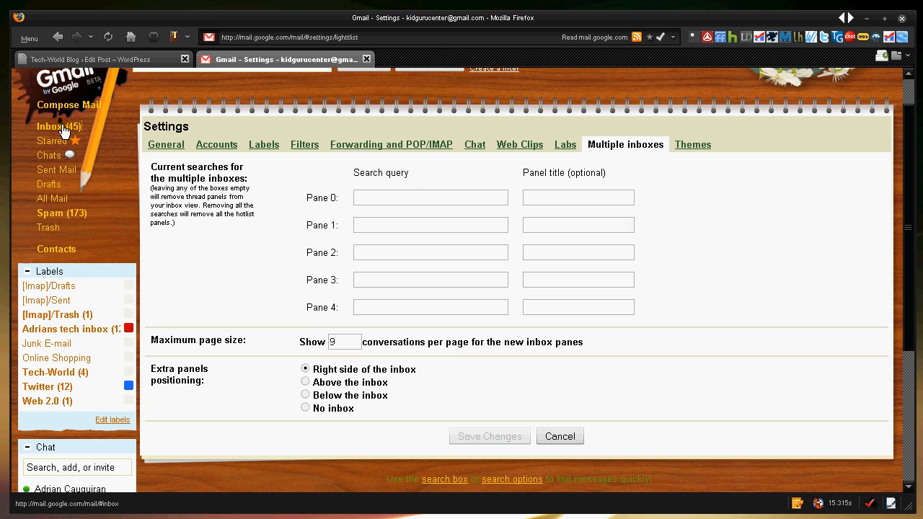
click(49, 127)
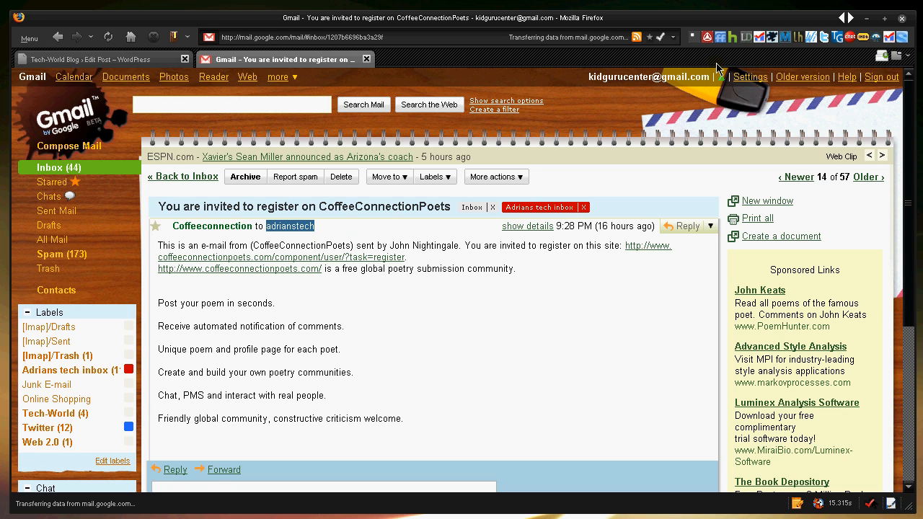
Step: Reopen Settings from the CoffeeConnectionPoets invitation addressed to adrianstech
click(750, 76)
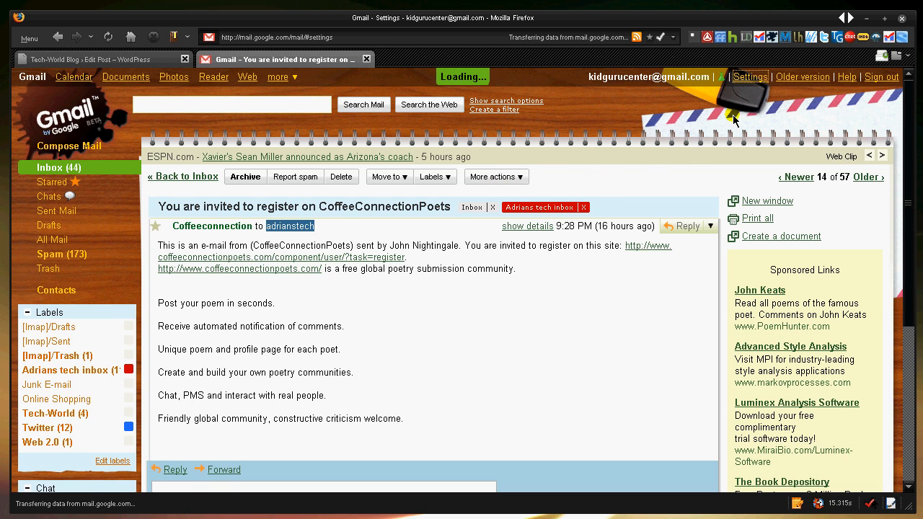
Step: Set Pane 0 to search 'adrianstech' with title 'Adrianstech Inbox' and save the multiple-inbox settings
click(750, 76)
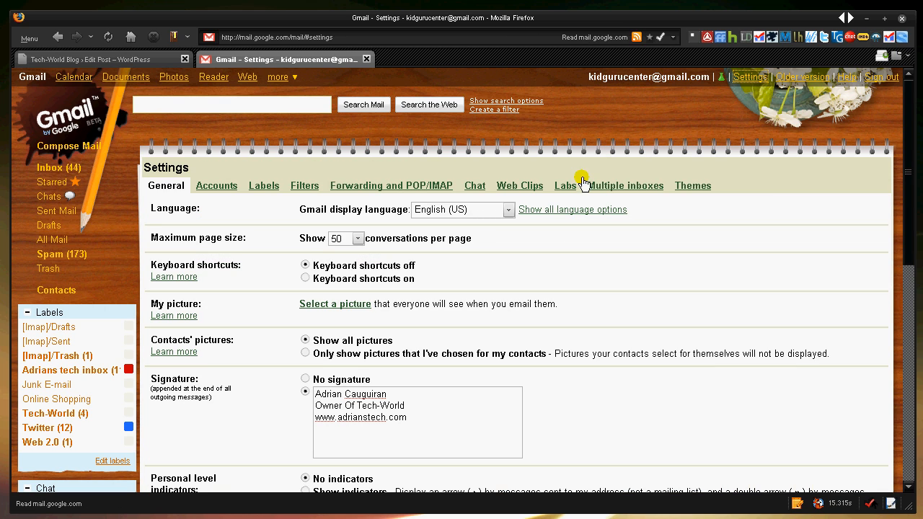
click(626, 185)
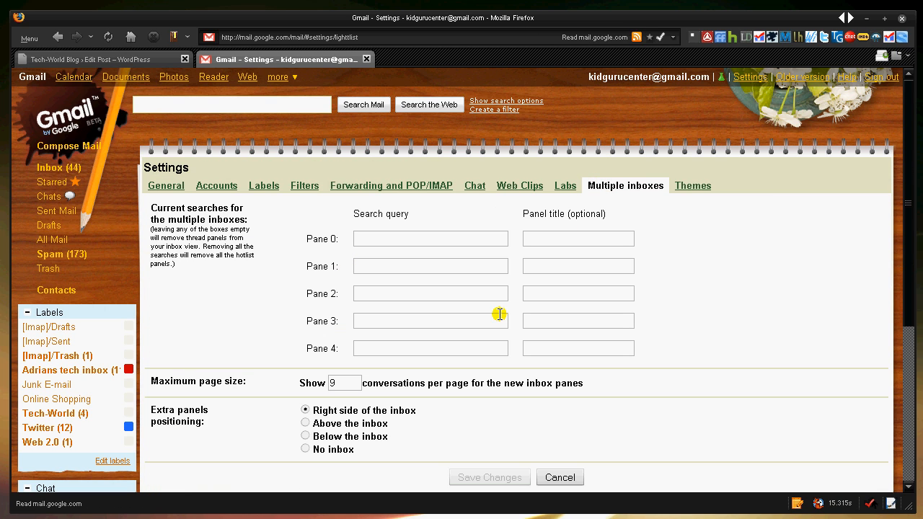
text(adrianstech)
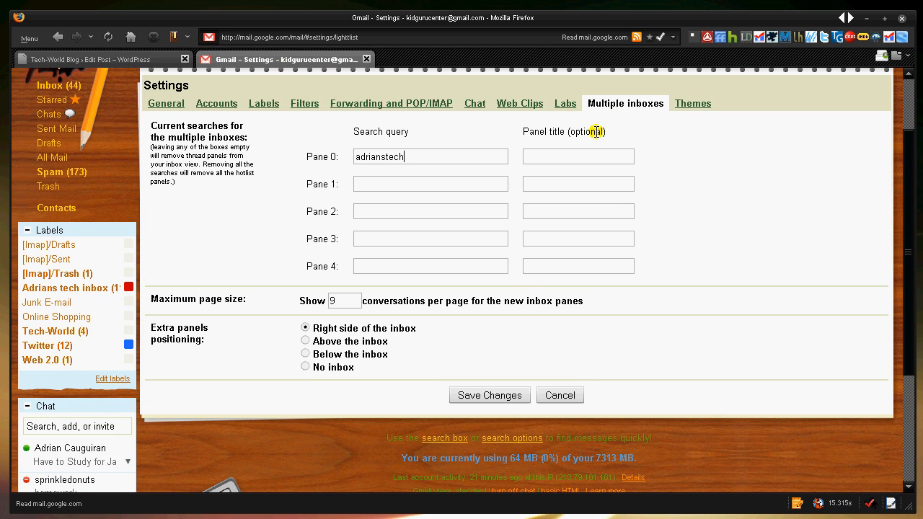
text(AD)
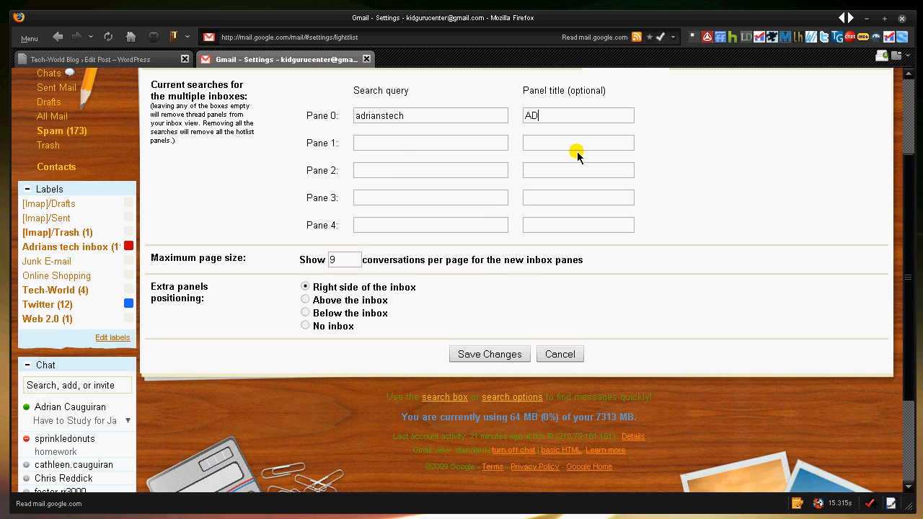
text(Adrianstech Inbox)
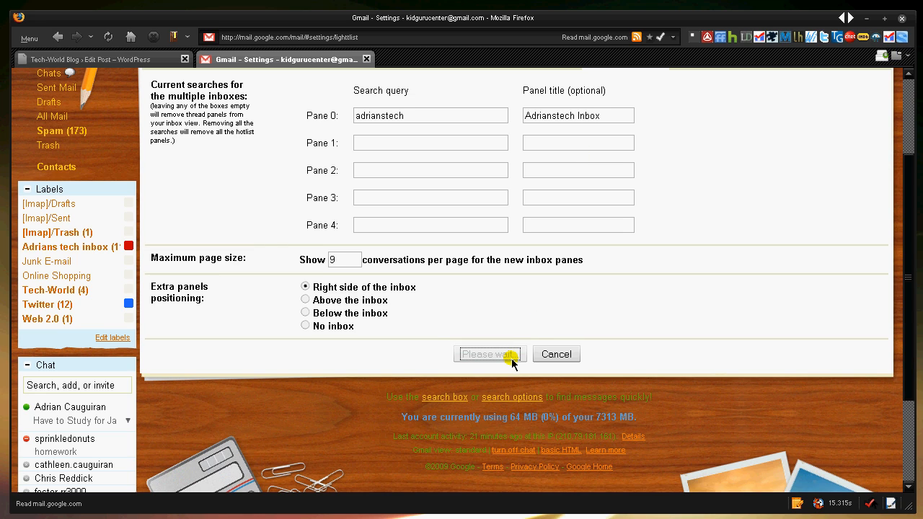
click(489, 355)
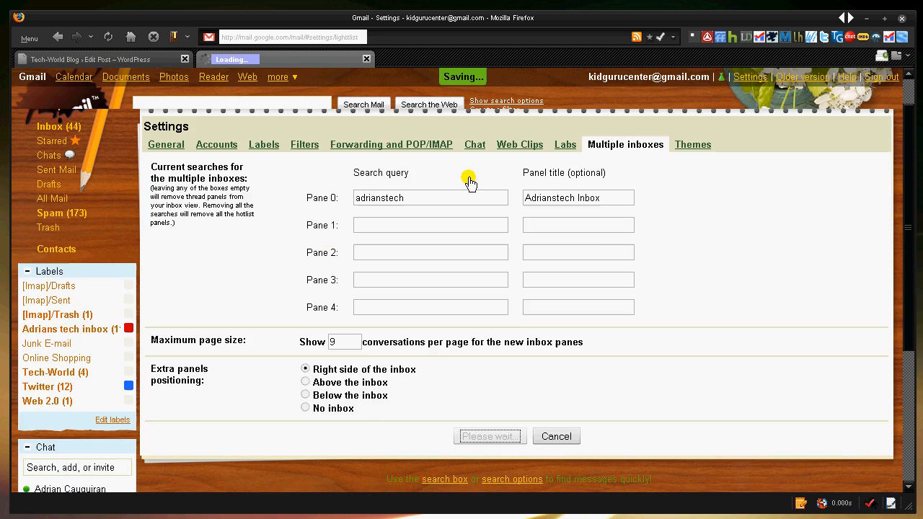
click(490, 435)
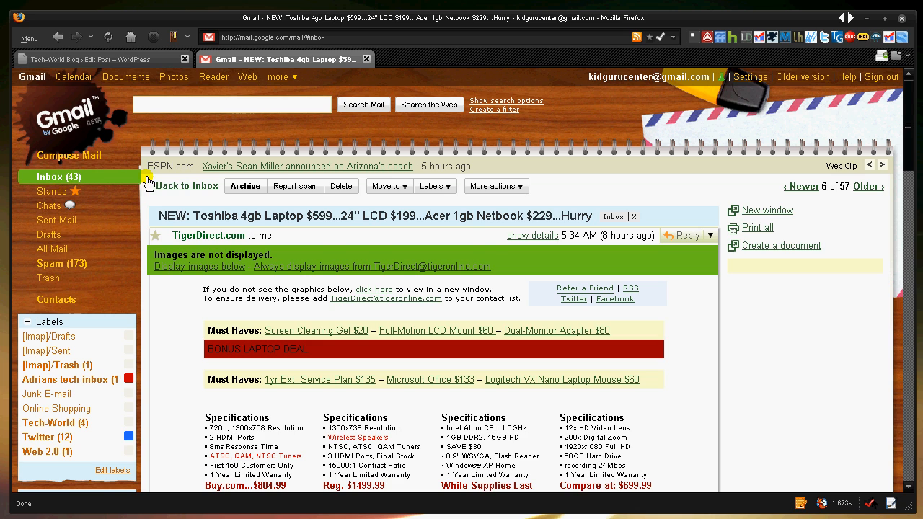
Step: View the inbox with the new Adrianstech Inbox pane listing matching messages on the right
click(189, 185)
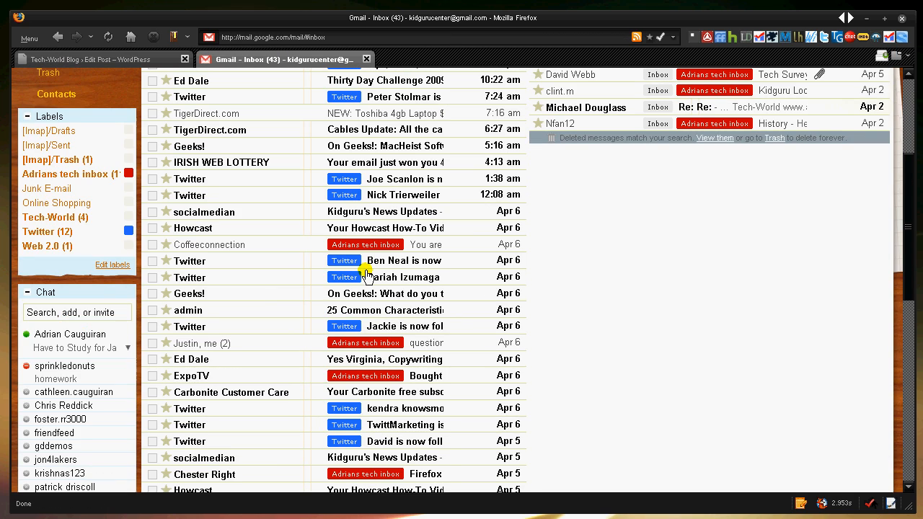
mouse_move(560, 144)
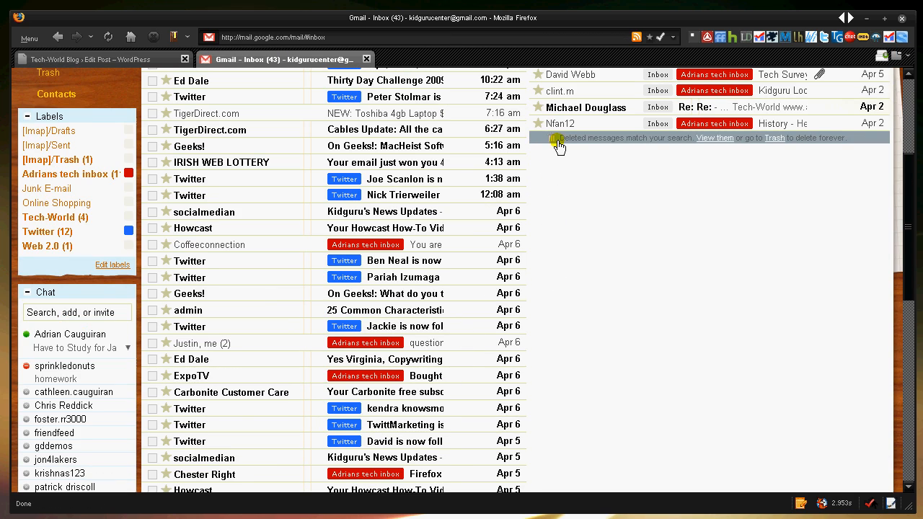
scroll(down, 3)
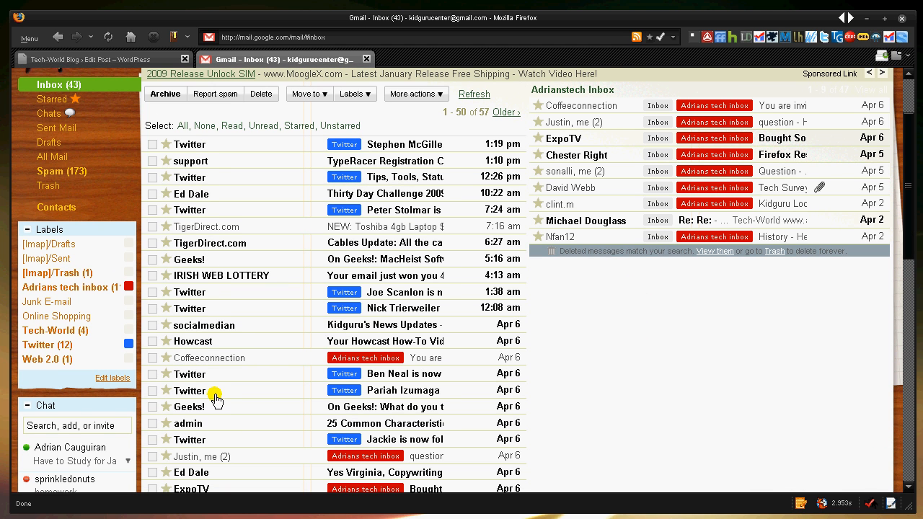
scroll(down, 3)
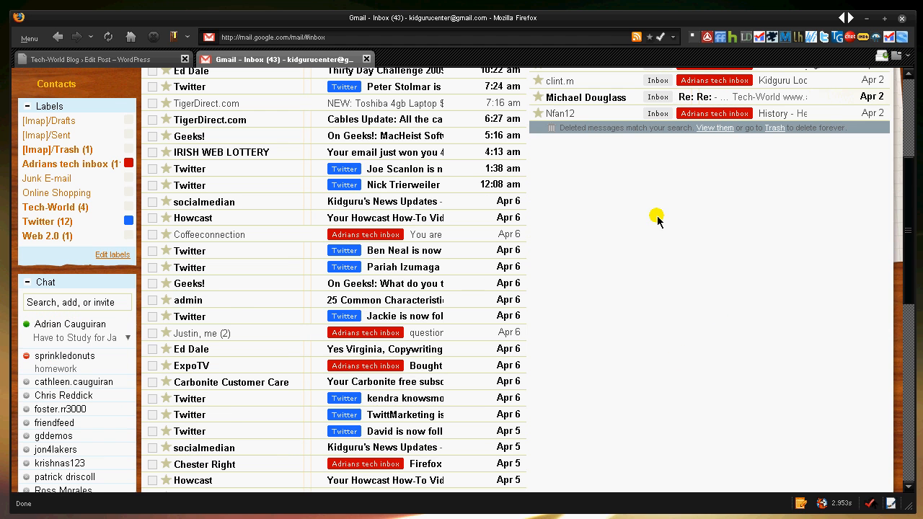
scroll(down, 3)
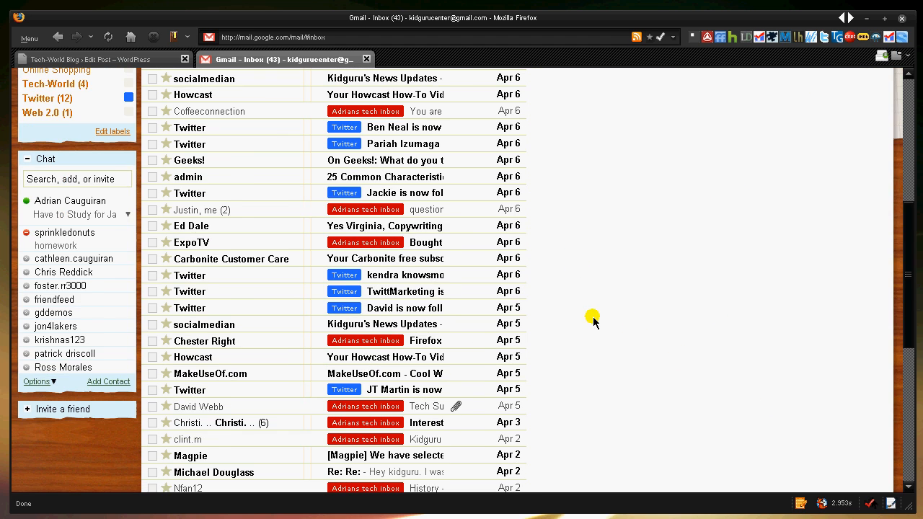
scroll(down, 3)
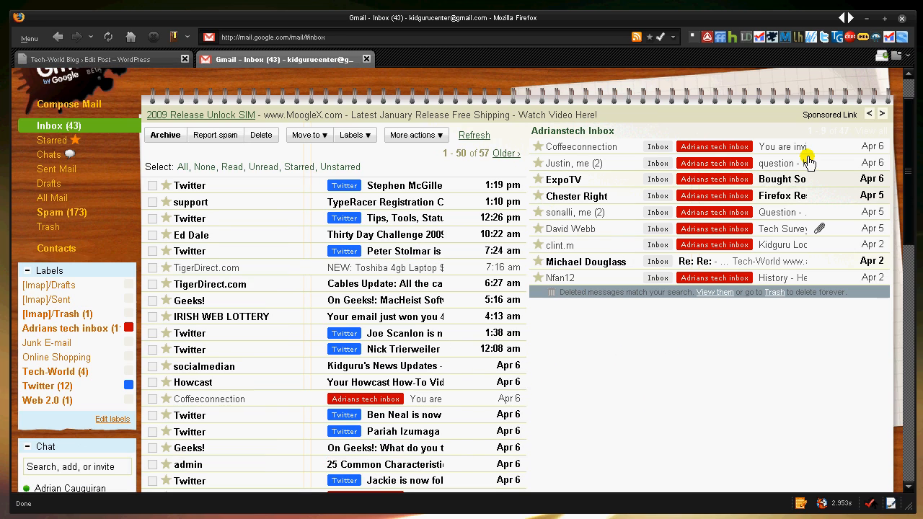
mouse_move(669, 130)
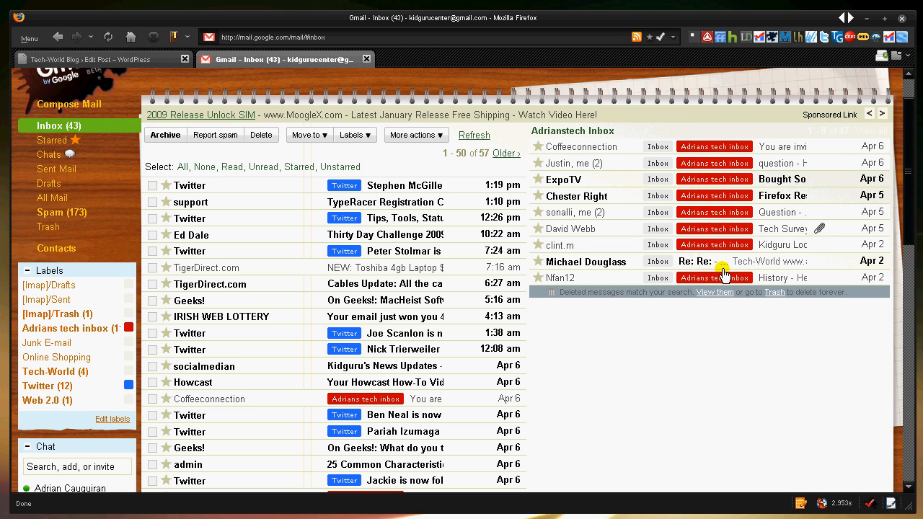
mouse_move(747, 211)
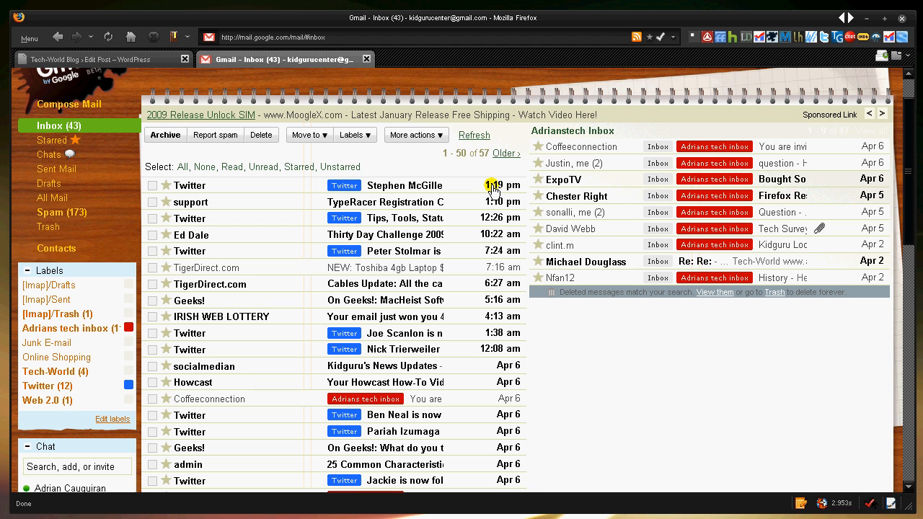
scroll(down, 3)
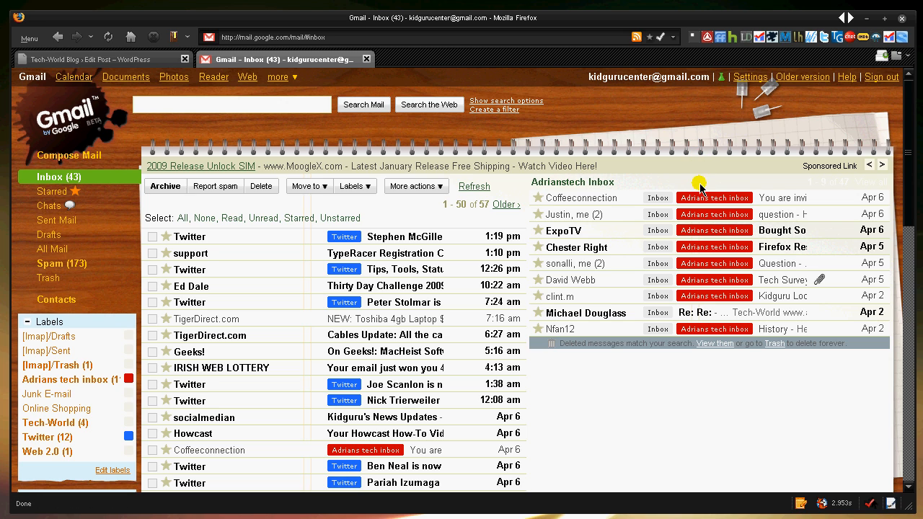
mouse_move(767, 444)
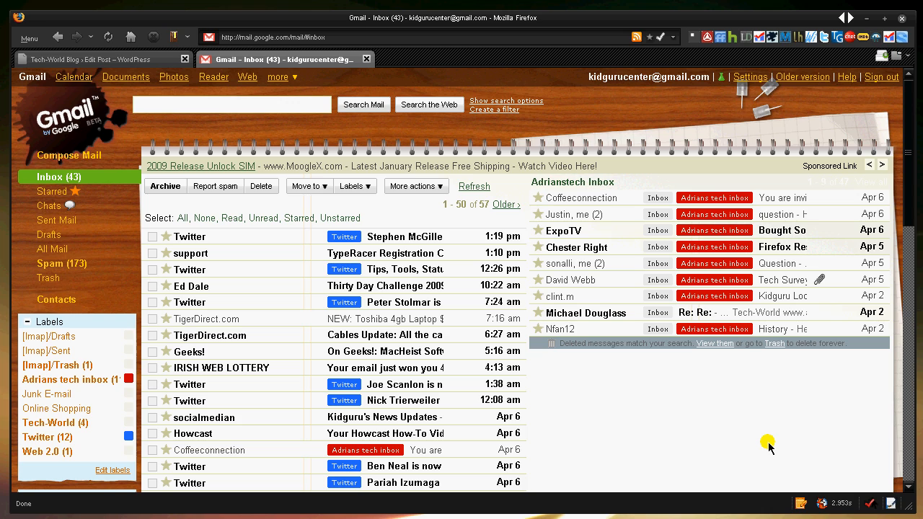